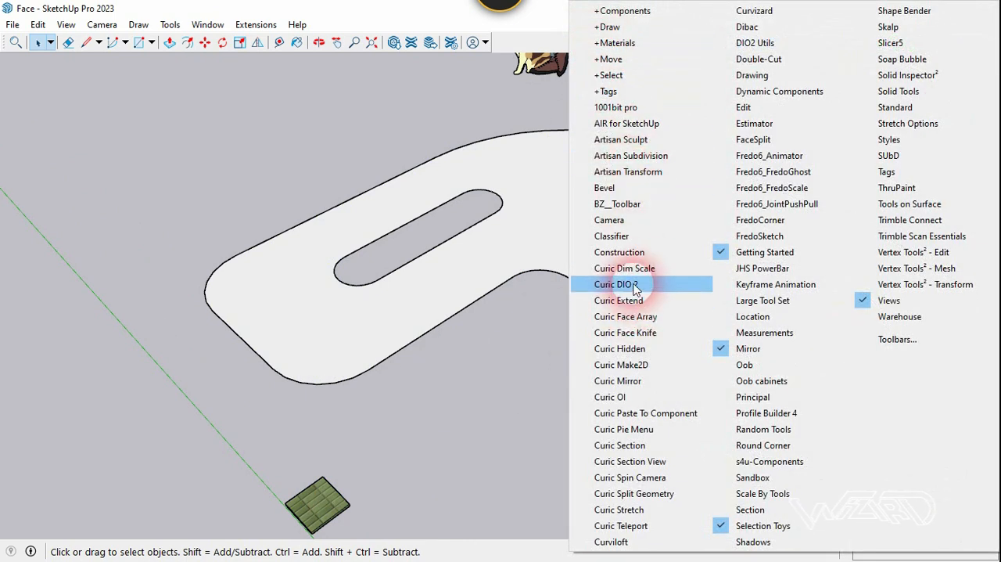
Step: Enable the Curic Face Array toolbar from the toolbar list
left_click(620, 284)
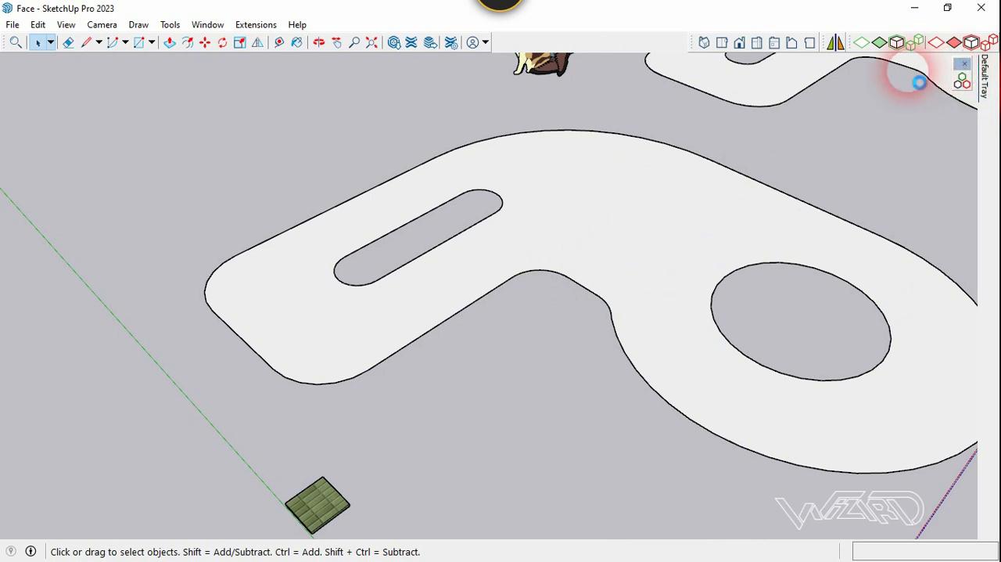
mouse_move(962, 117)
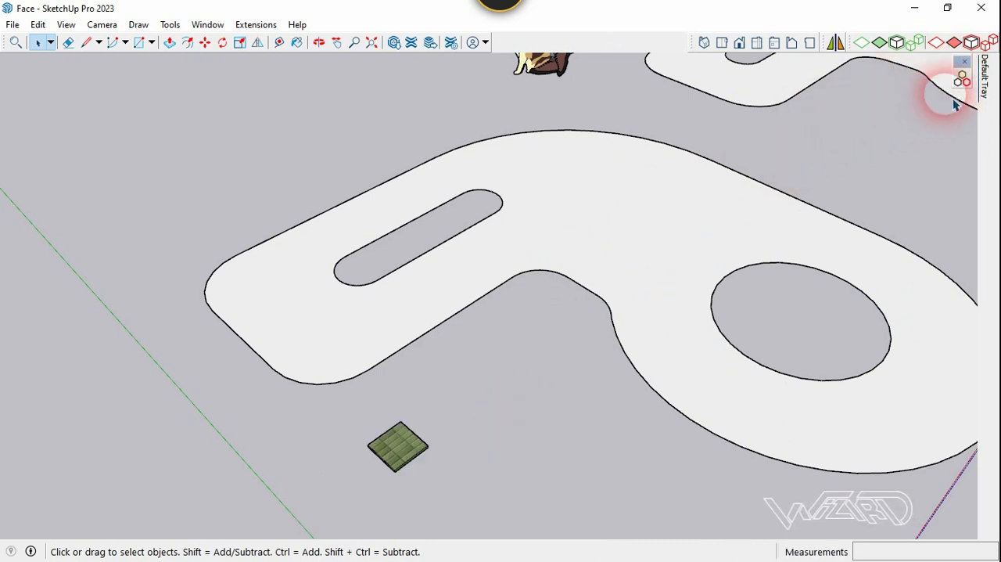
Step: Array the green tile across the rounded slab face, trimmed to its outline and holes
left_click(960, 81)
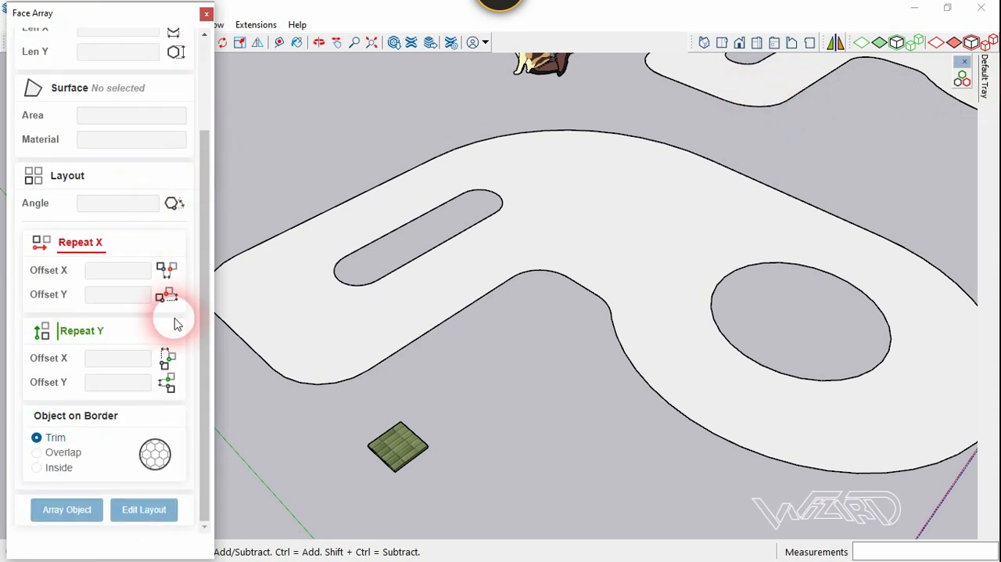
left_click(398, 458)
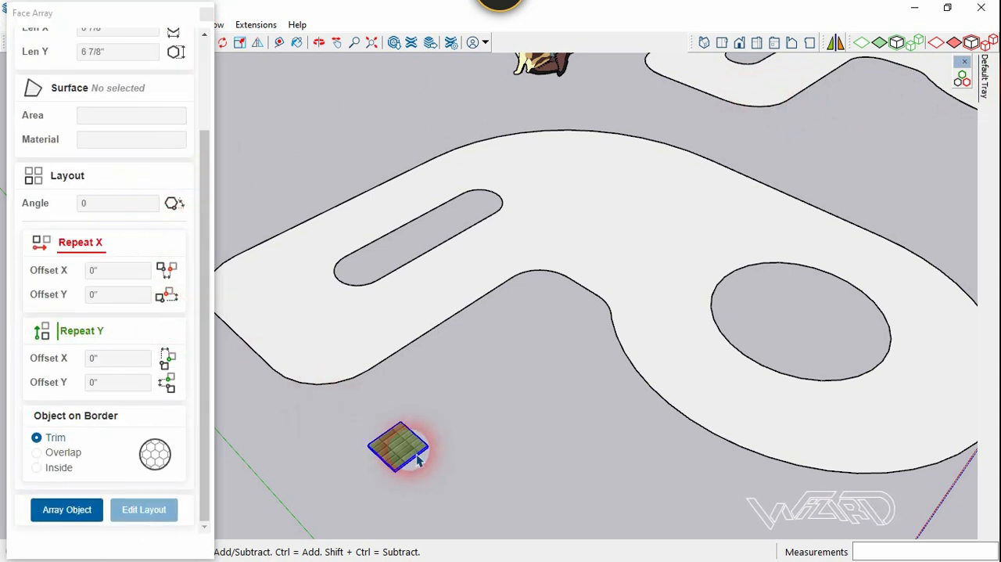
left_click(67, 509)
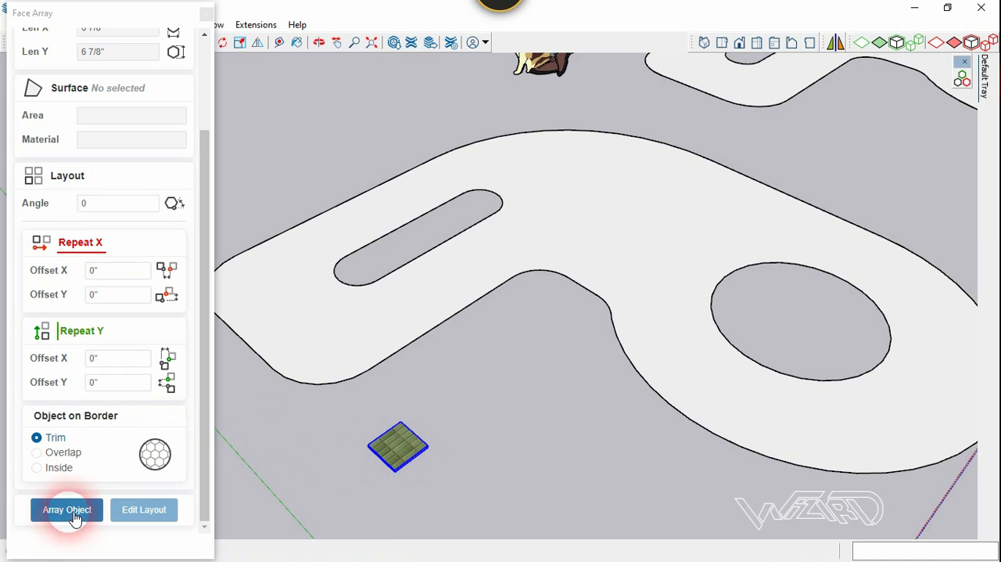
left_click(67, 509)
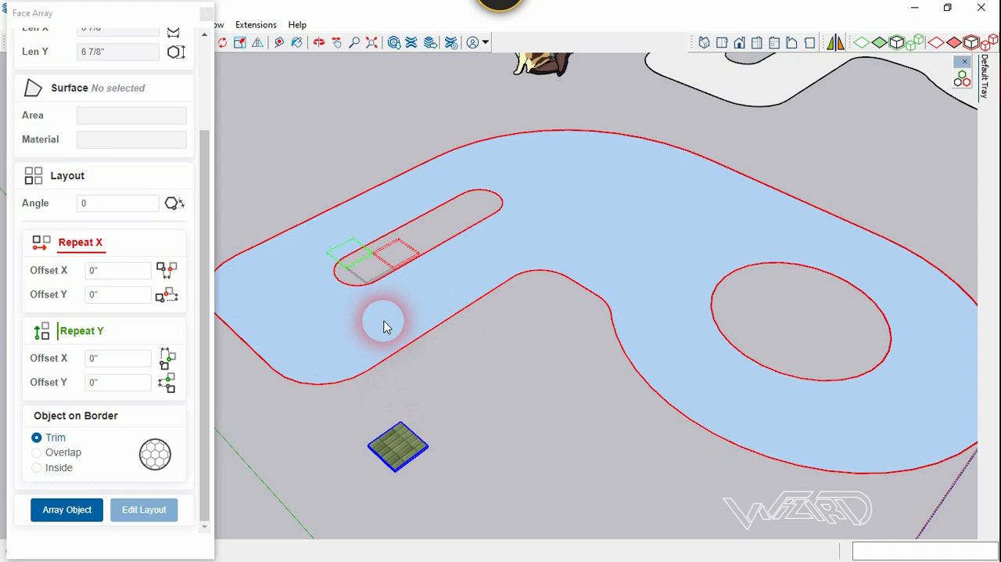
left_click(385, 323)
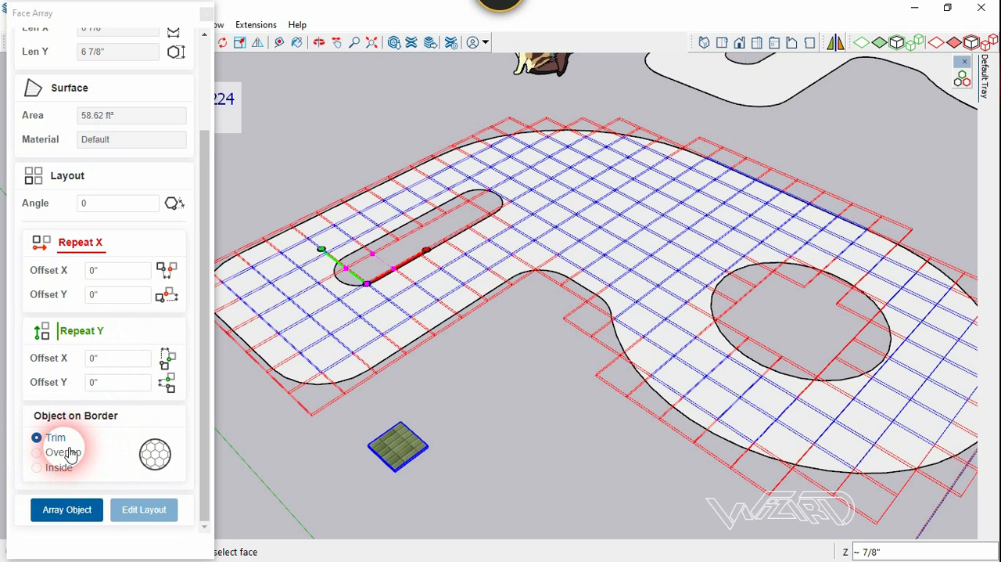
mouse_move(94, 454)
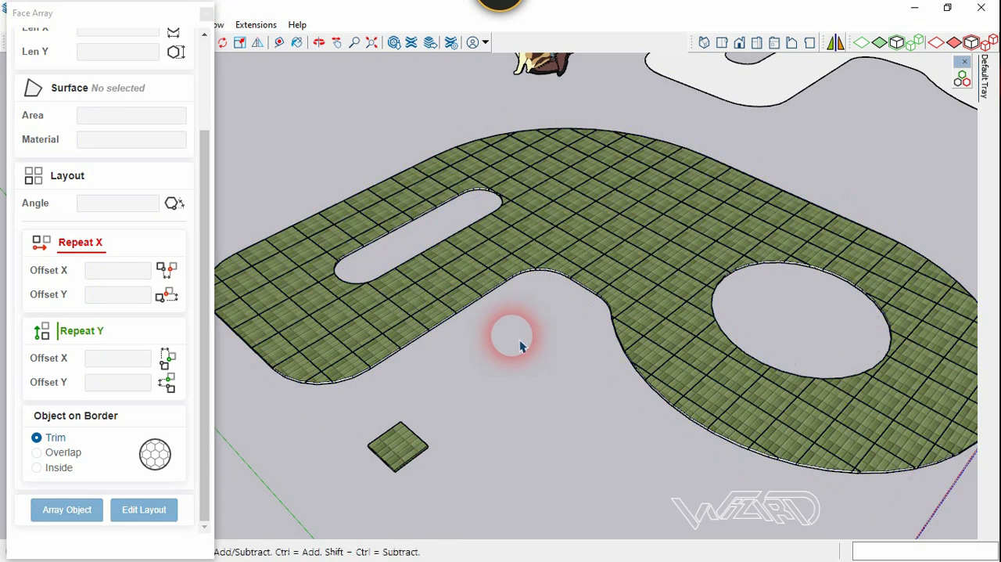
mouse_move(409, 420)
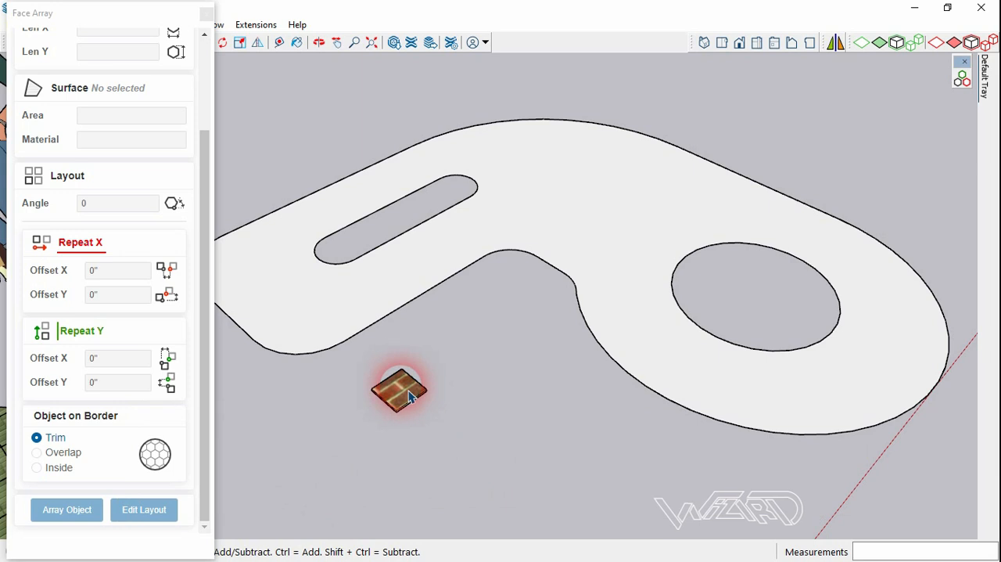
Step: Array the brown wood tile over the second slab, keeping only whole tiles at the border
left_click(67, 509)
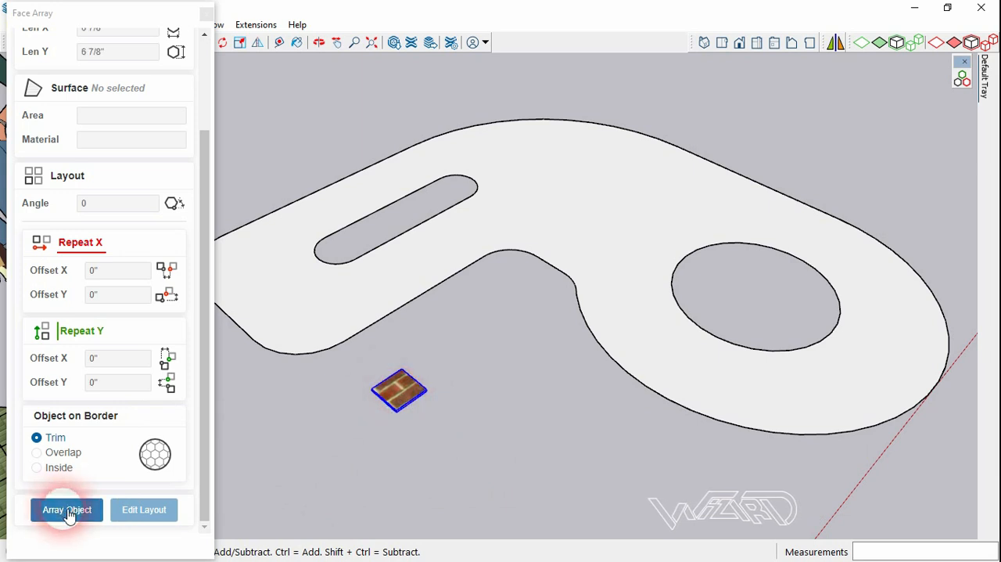
left_click(67, 510)
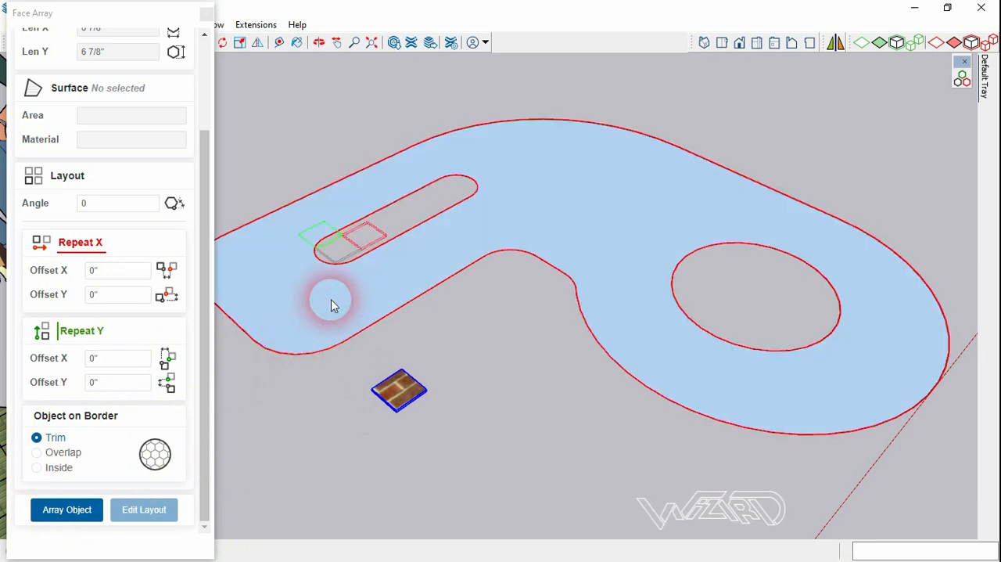
left_click(333, 305)
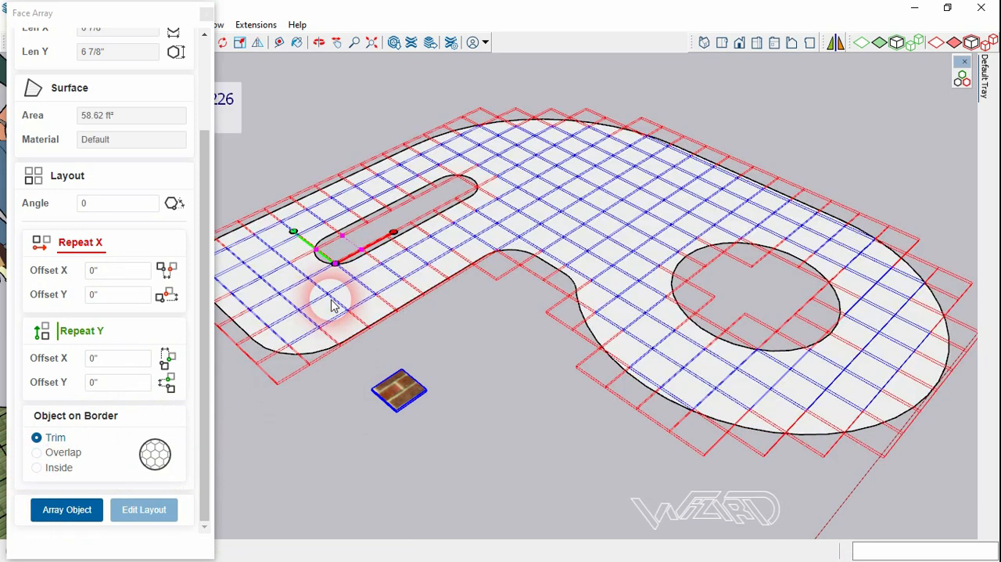
left_click(36, 452)
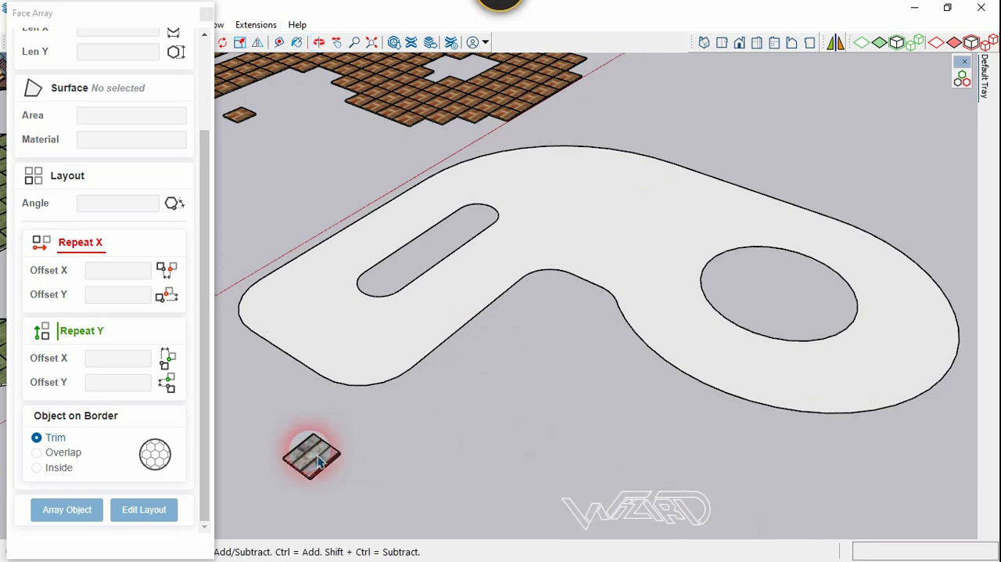
Step: Array the grey stone tile across the third blank slab and set its border option
left_click(67, 510)
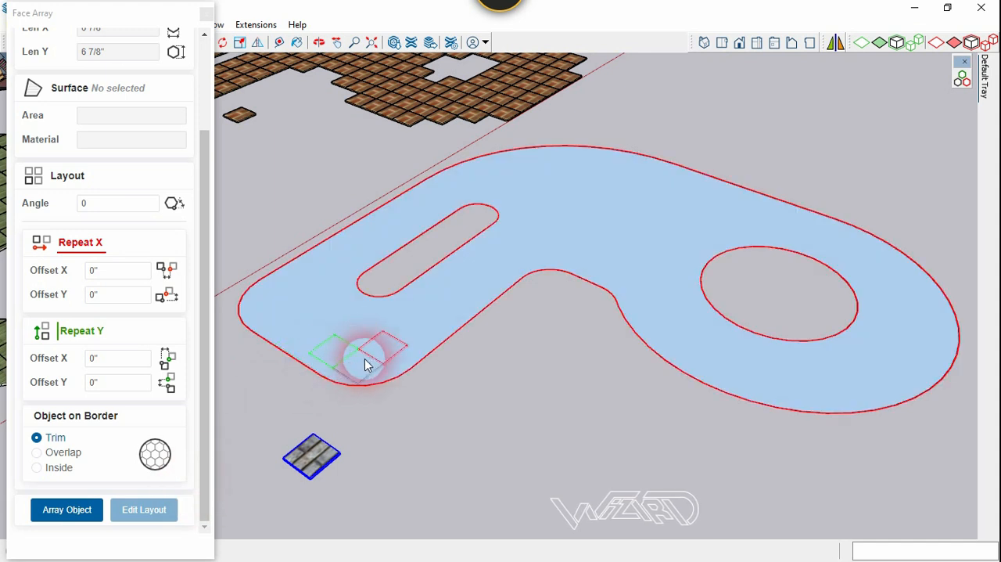
left_click(364, 364)
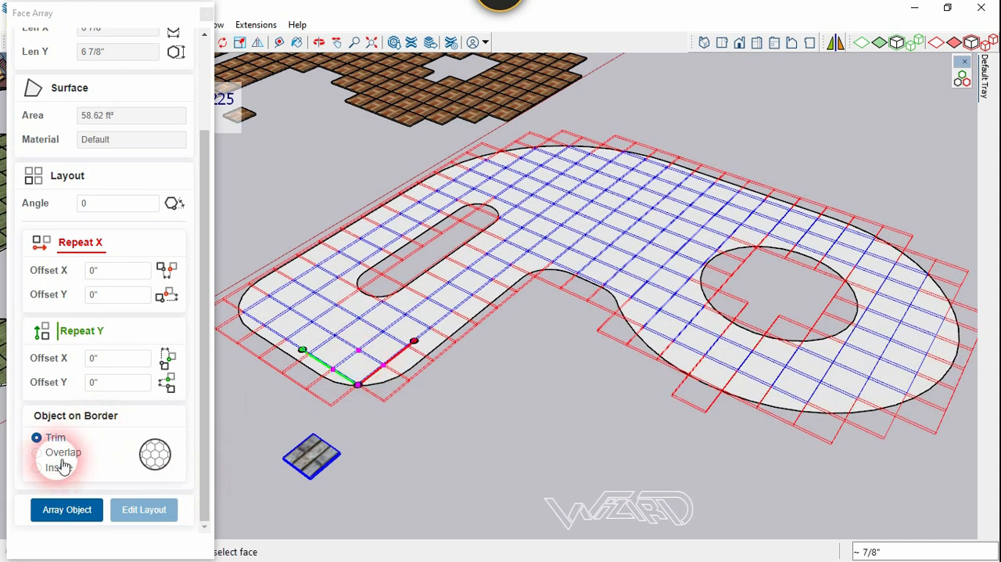
left_click(36, 468)
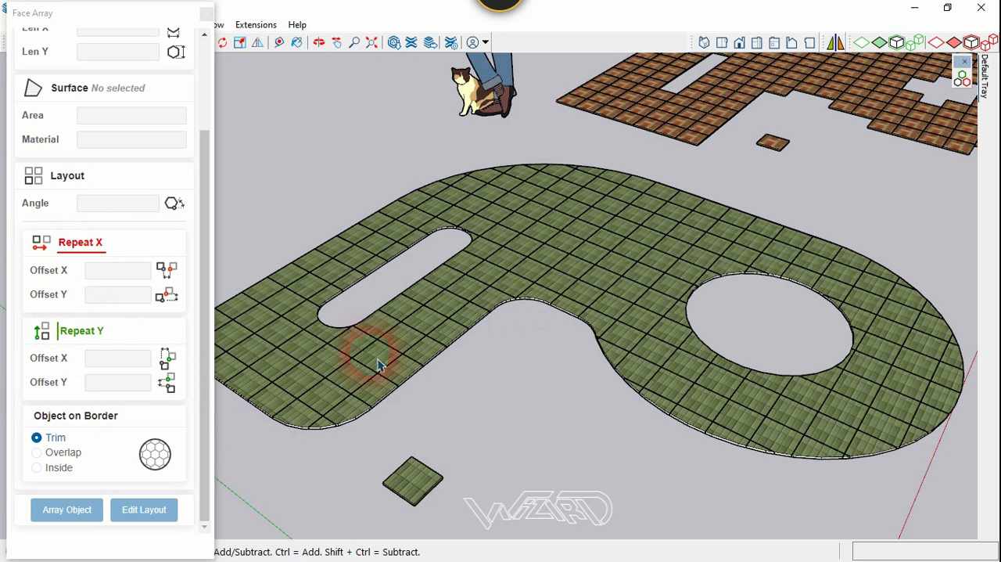
Step: Edit the green tile array layout with row offset 5, spacing 3 and a 30° angle
left_click(371, 357)
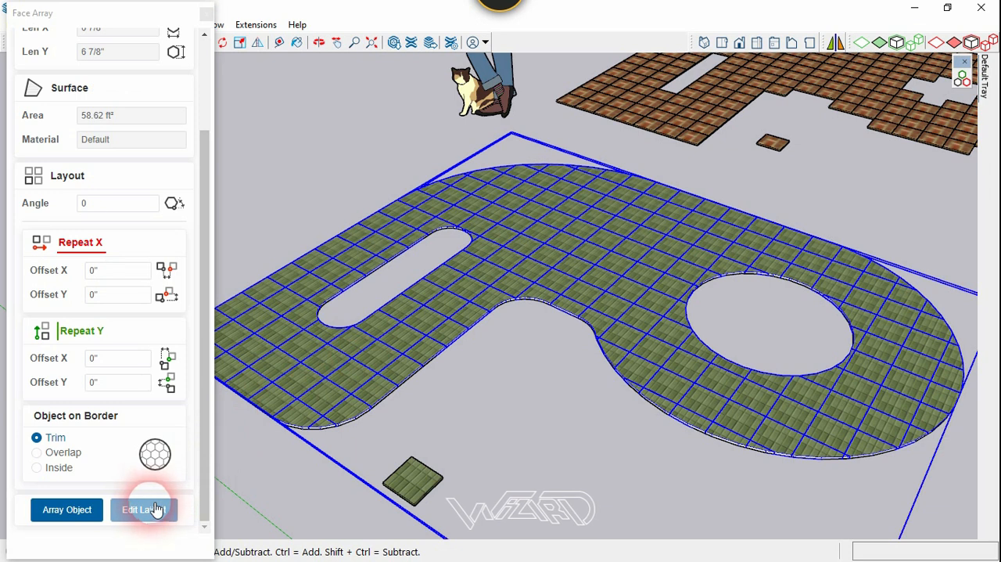
left_click(144, 510)
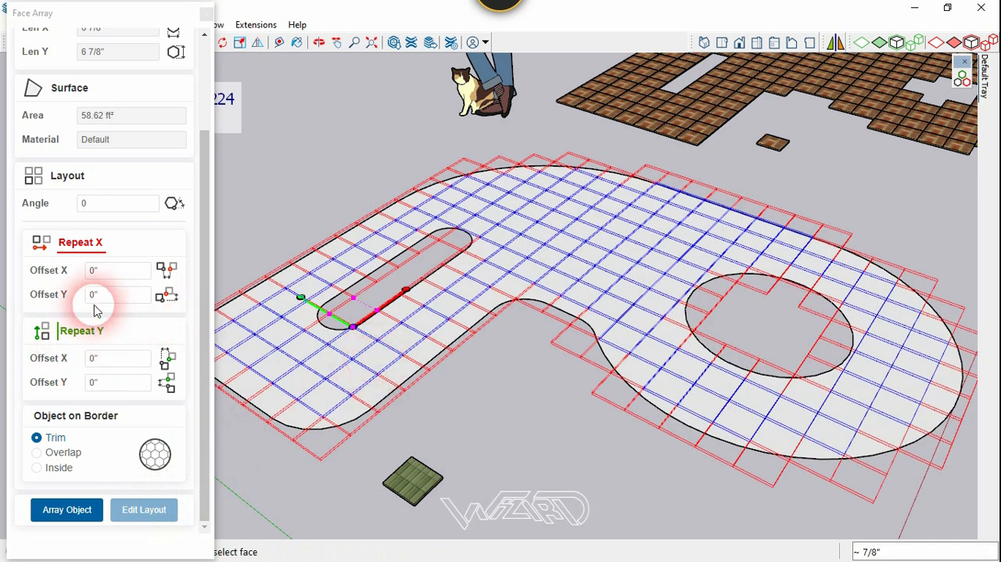
left_click(117, 270)
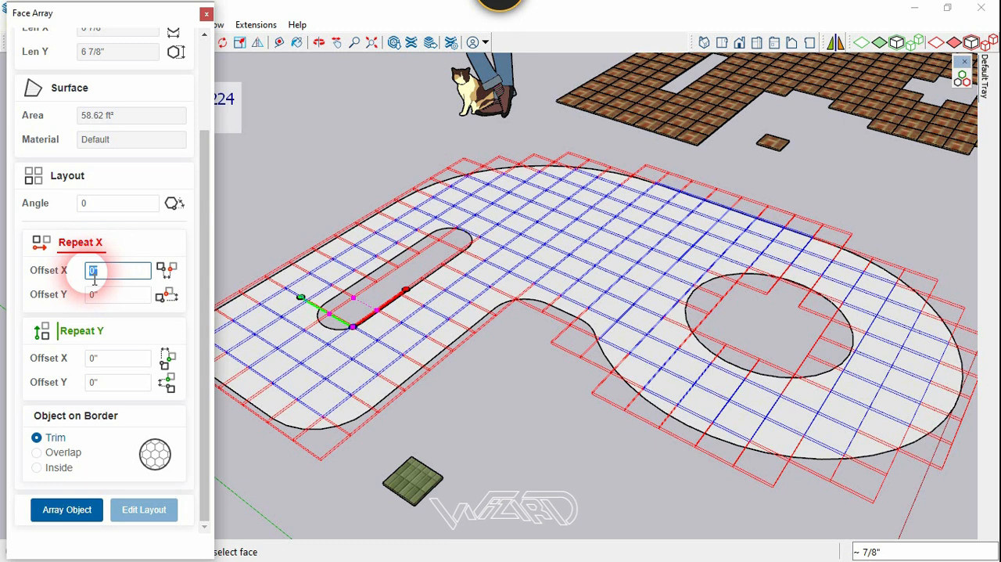
type("5")
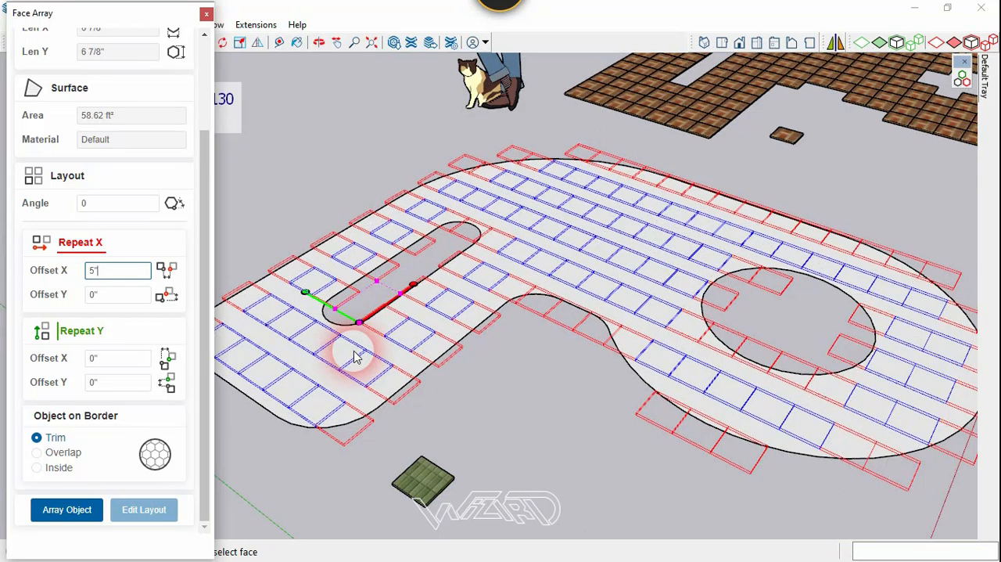
left_click(118, 294)
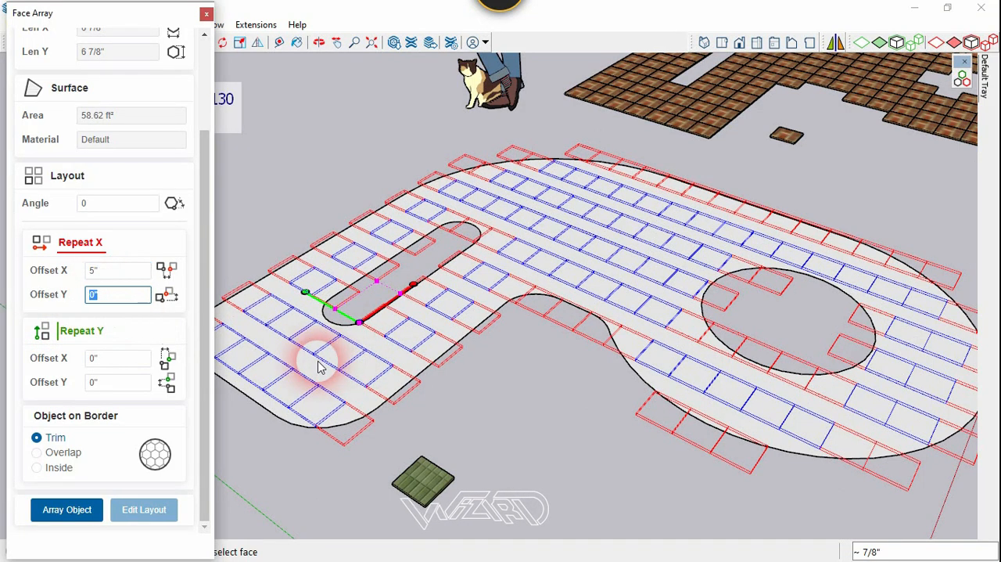
mouse_move(198, 352)
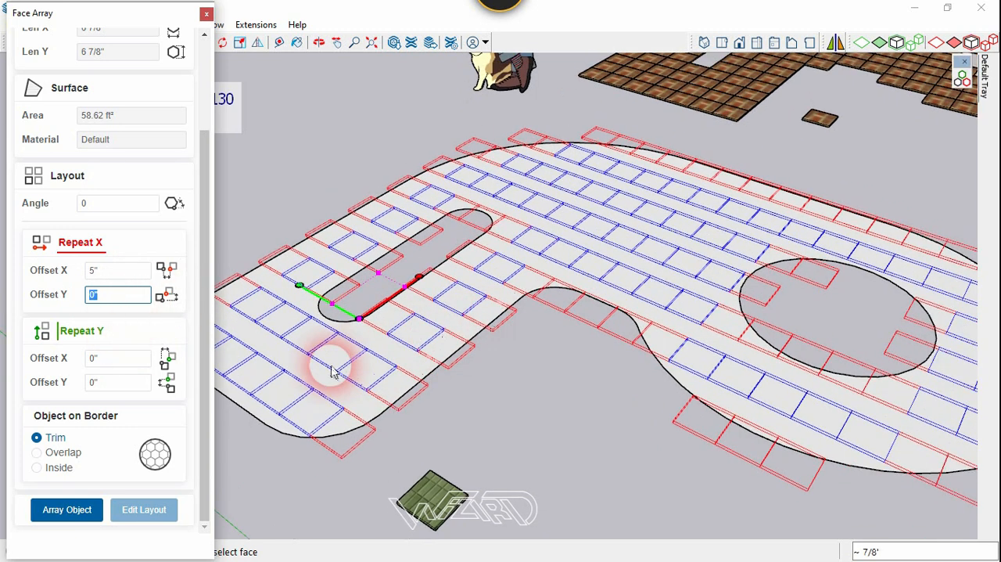
left_click(117, 383)
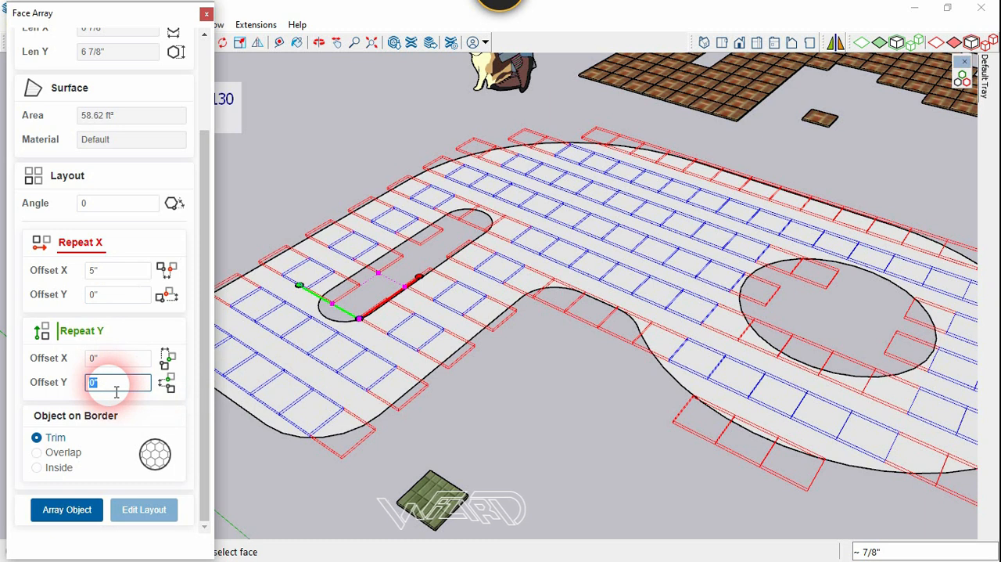
type("3")
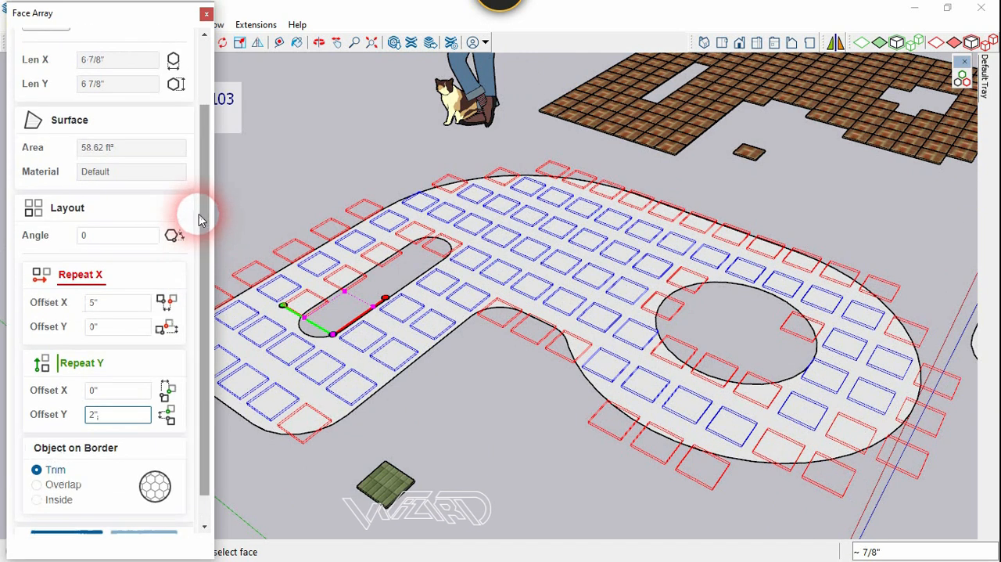
left_click(118, 235)
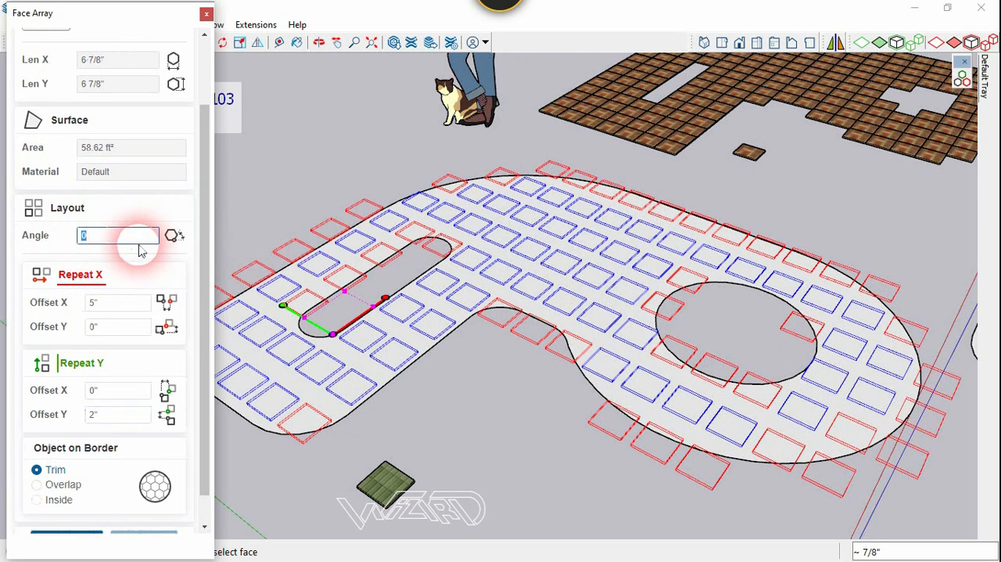
type("30")
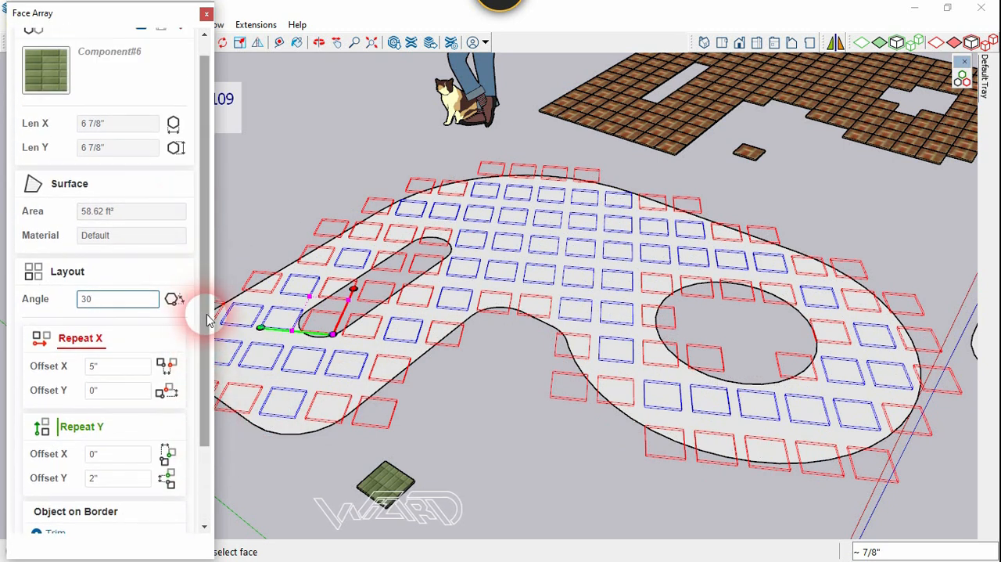
scroll("down", 3)
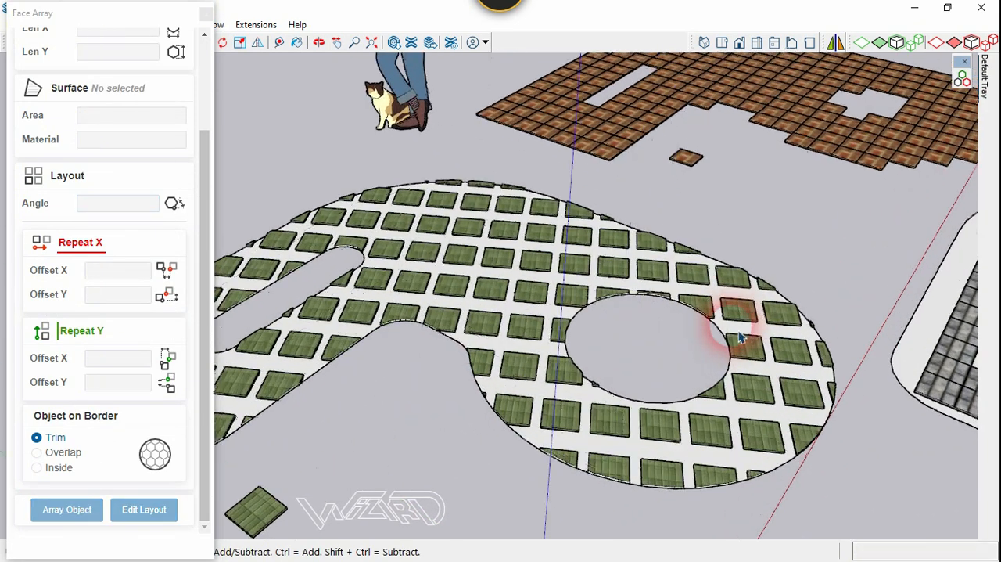
Step: Change the slab's tile layout X offset to 3", then preview a new gapless layout
left_click(739, 332)
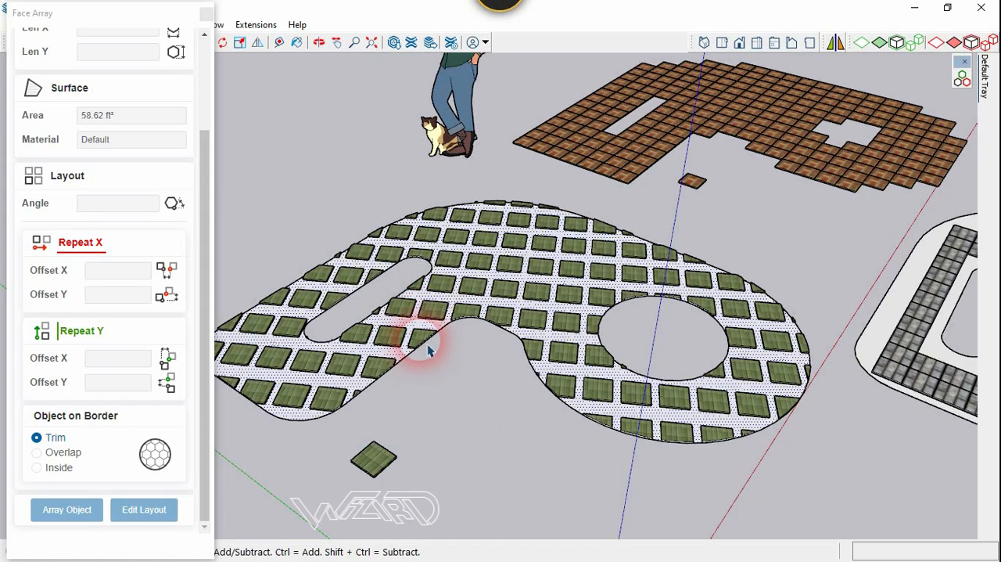
left_click(144, 509)
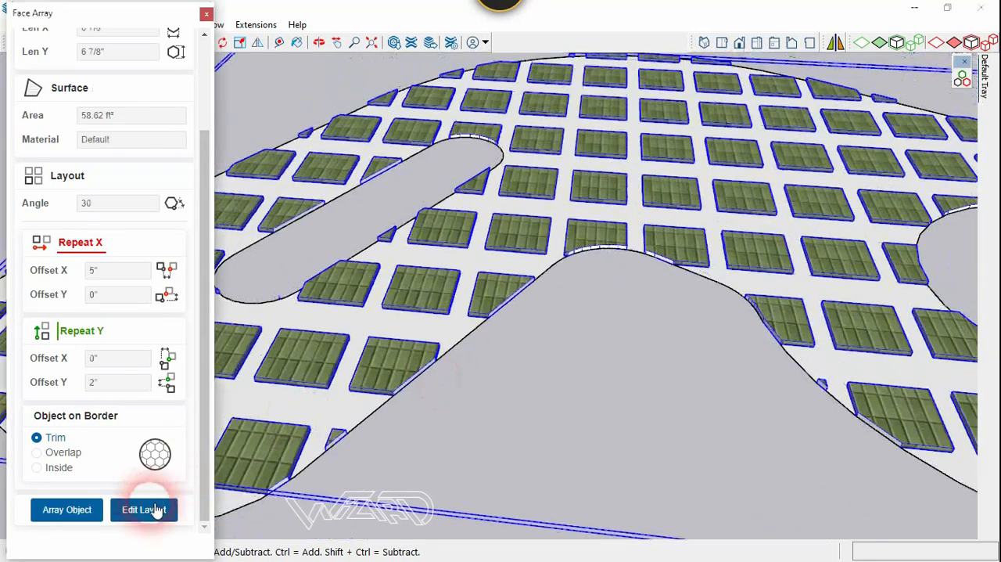
left_click(144, 509)
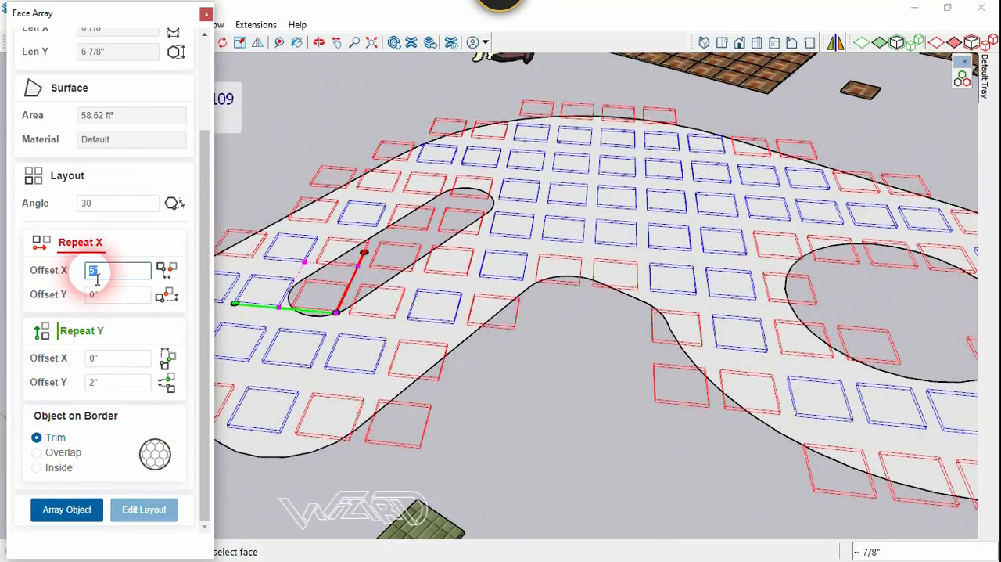
type("3")
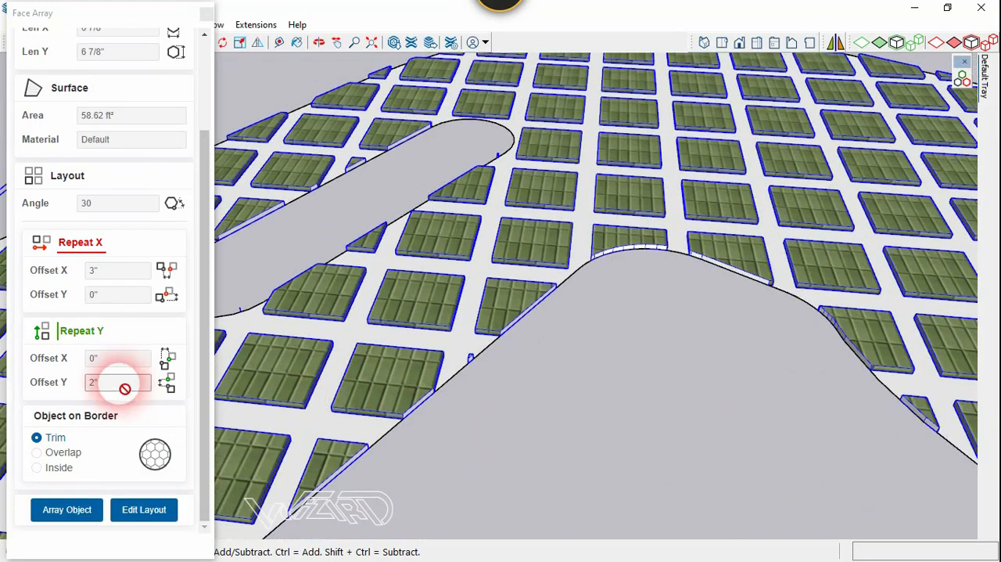
left_click(117, 382)
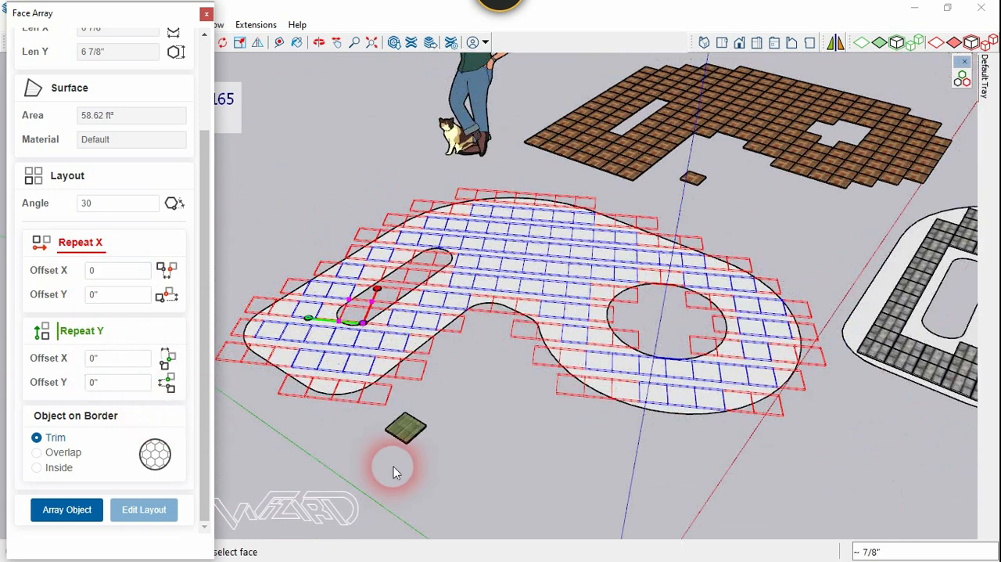
left_click(67, 509)
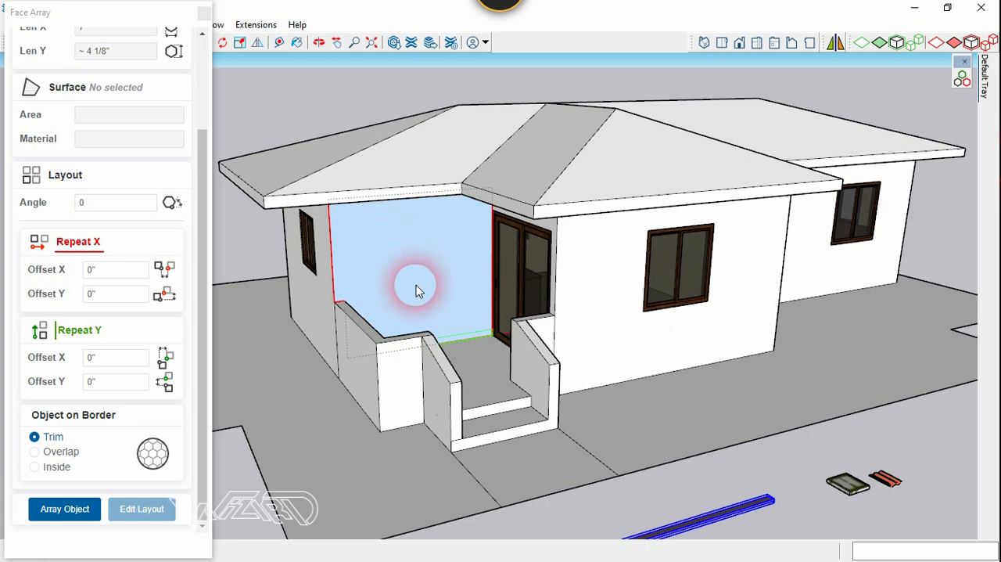
Step: Clad the porch and house walls with wood boards, shifting the board layout origin
left_click(416, 278)
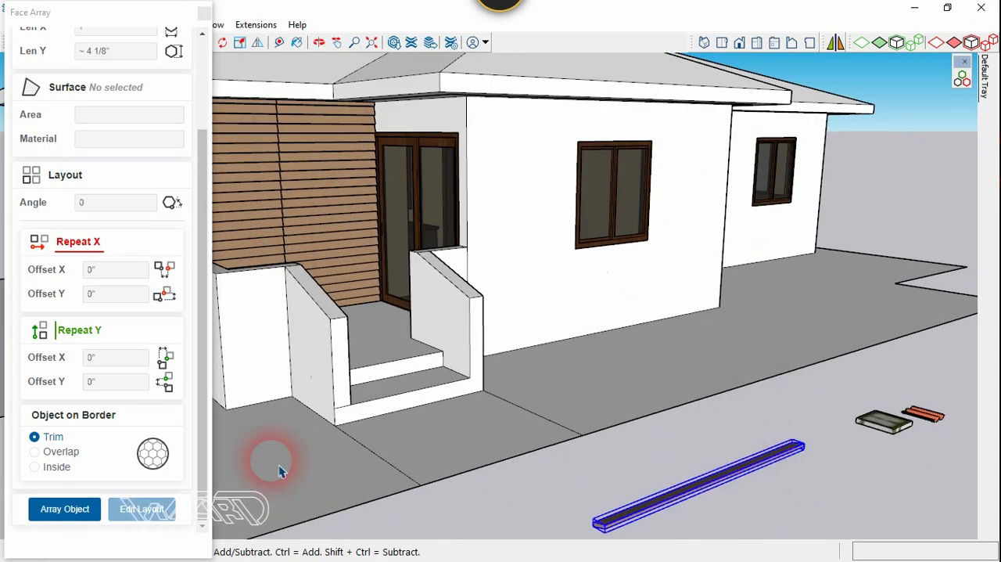
left_click(609, 265)
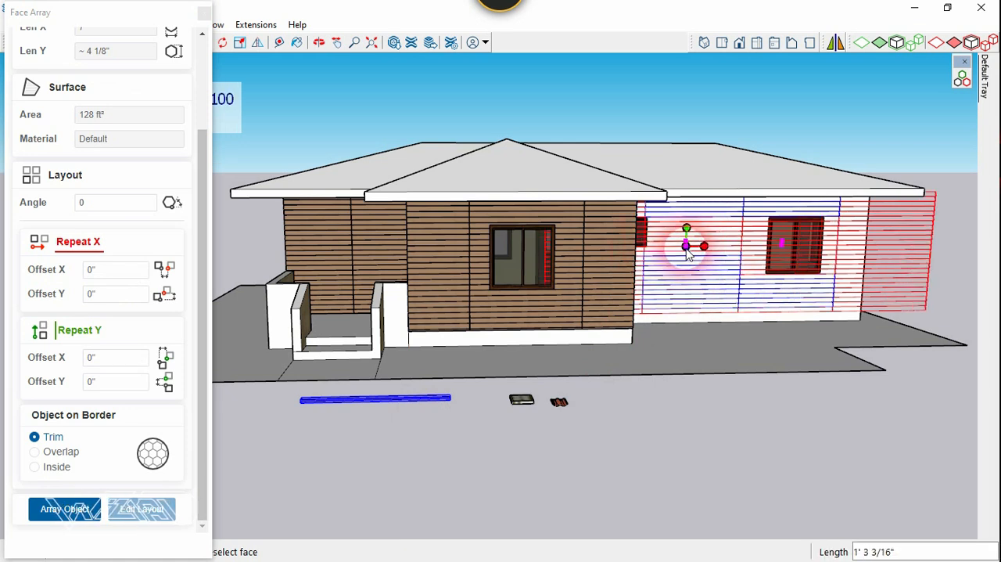
left_click_drag(687, 246, 700, 245)
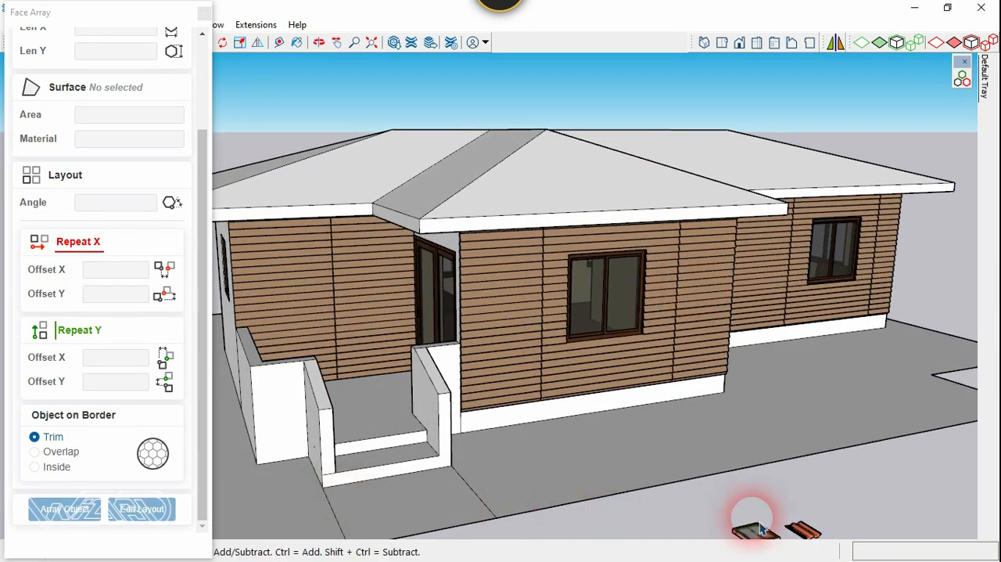
Step: Tile two roof faces with red clay tiles and preview a paving grid on the ground slab
left_click(66, 508)
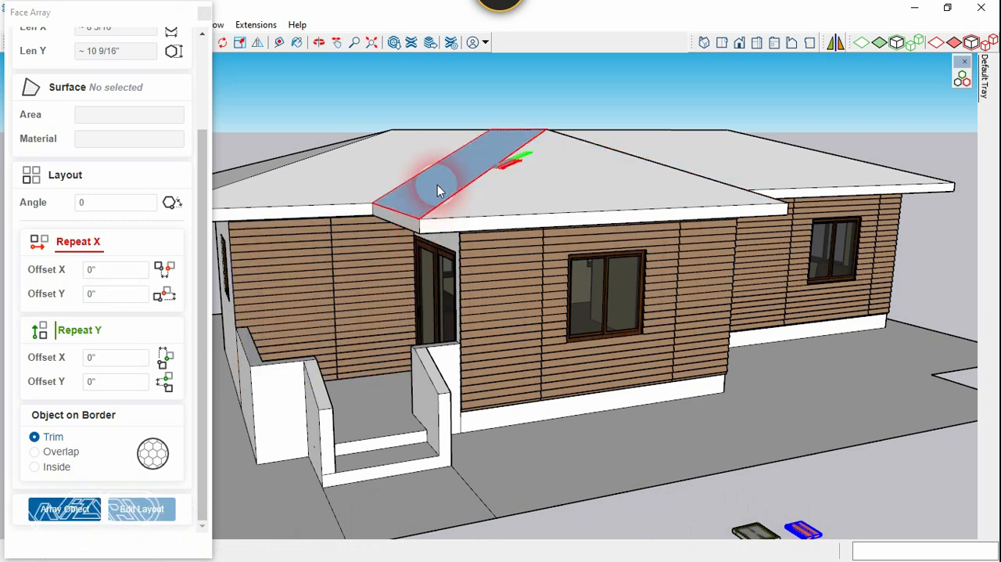
left_click(438, 188)
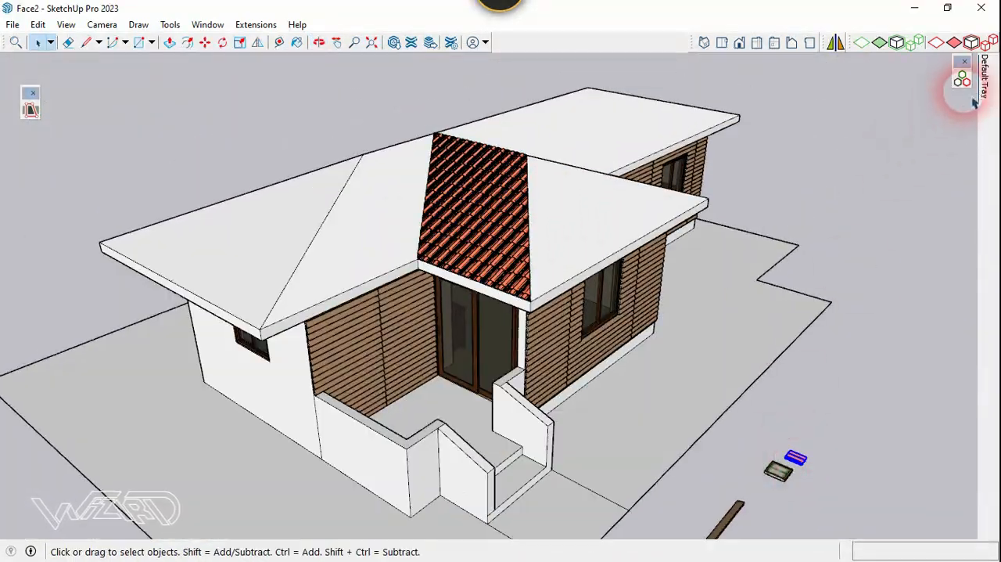
left_click(67, 509)
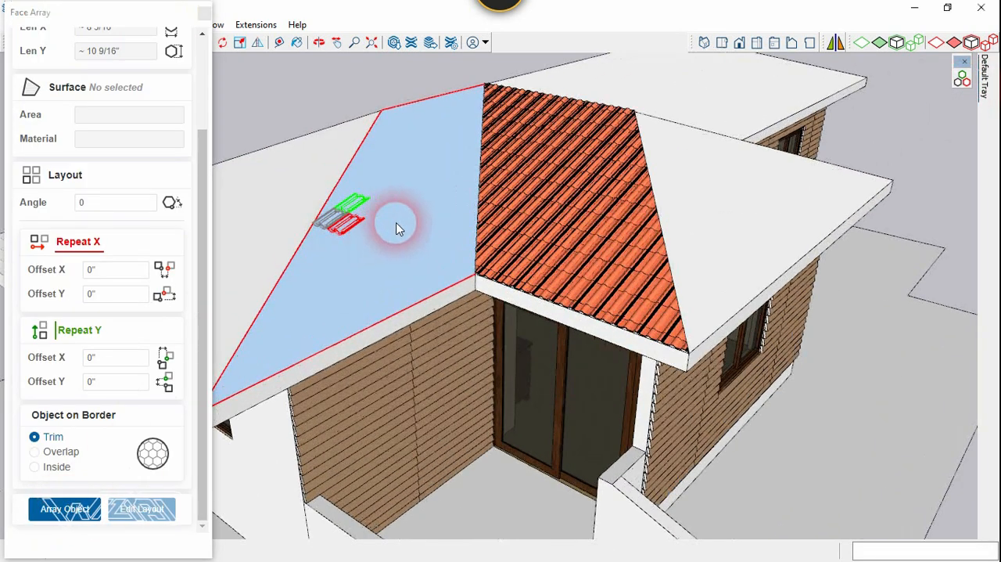
left_click(65, 508)
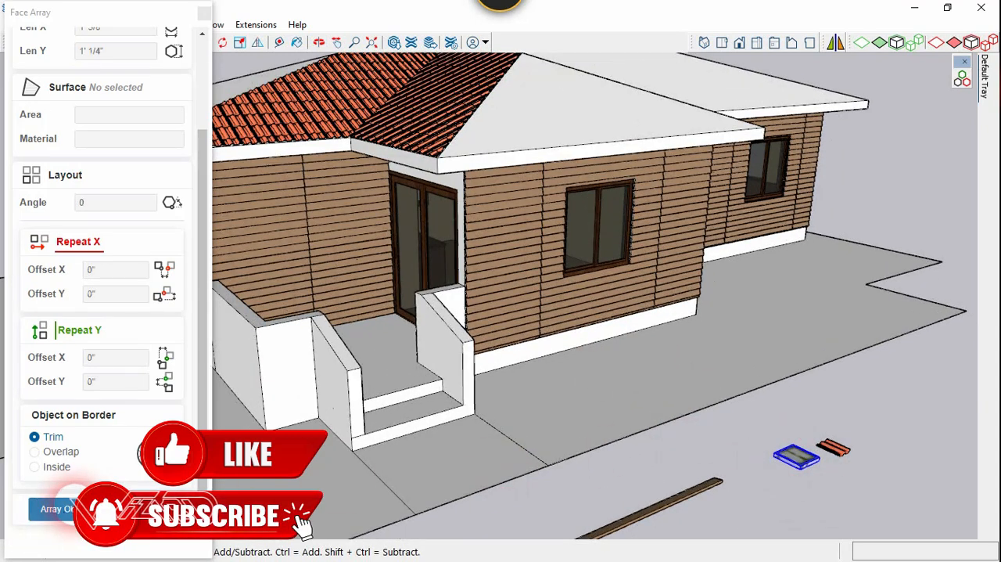
left_click(612, 411)
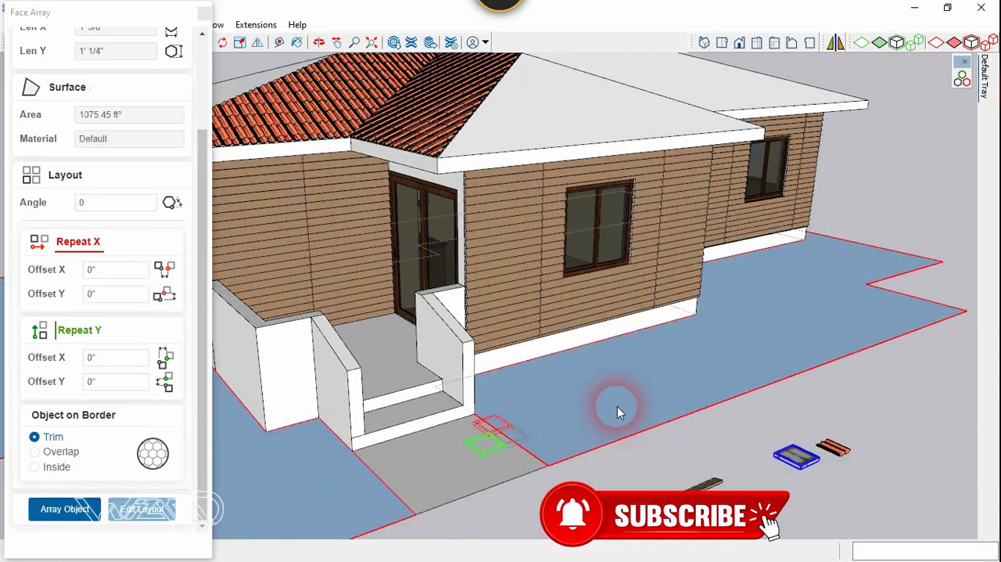
left_click(64, 509)
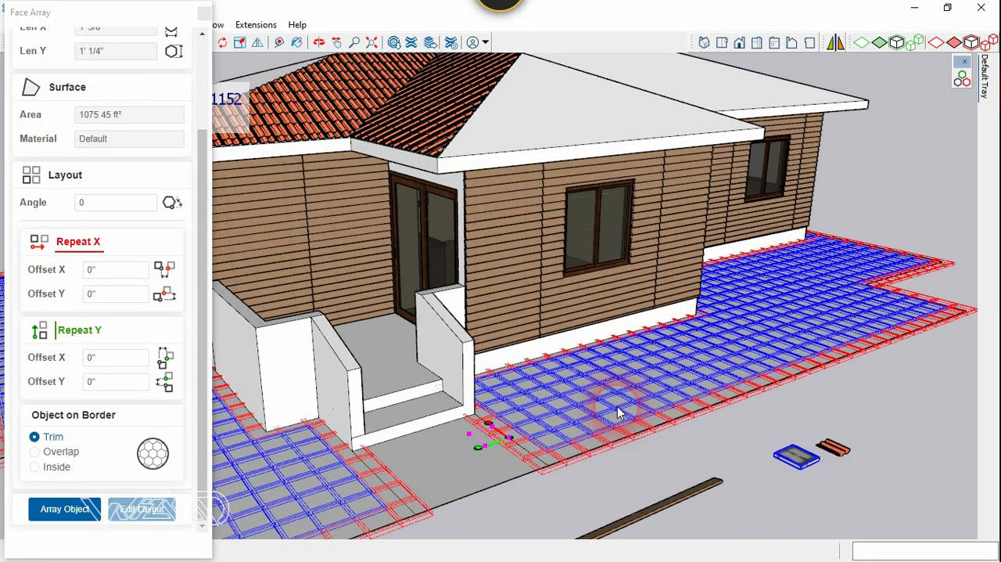